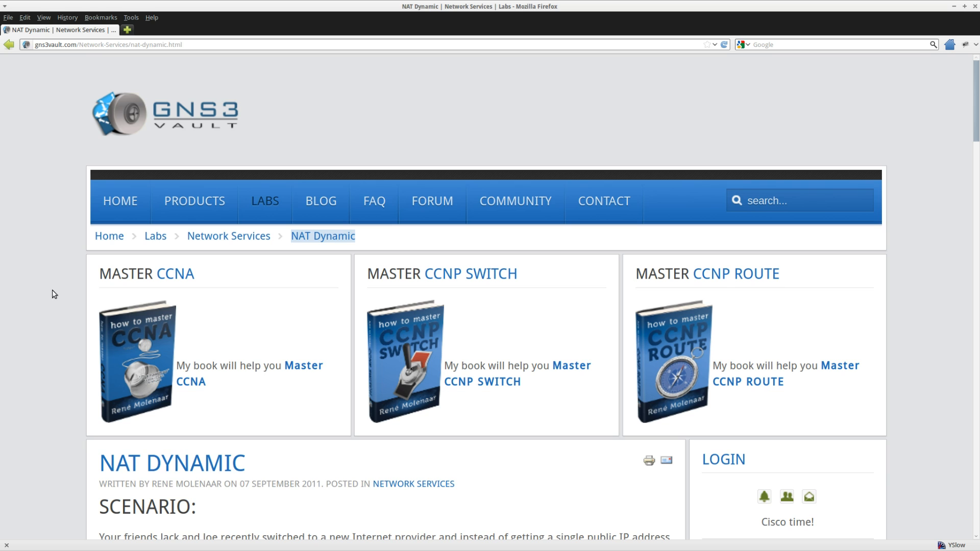
pyautogui.moveTo(63, 283)
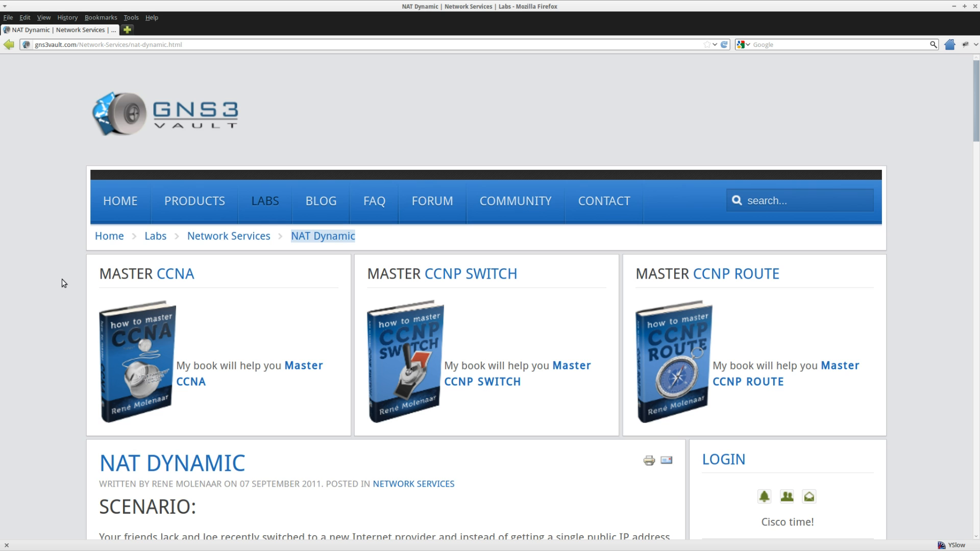
# Scroll the NAT Dynamic lab page down to the Scenario and Goal sections.
pyautogui.scroll(-3)
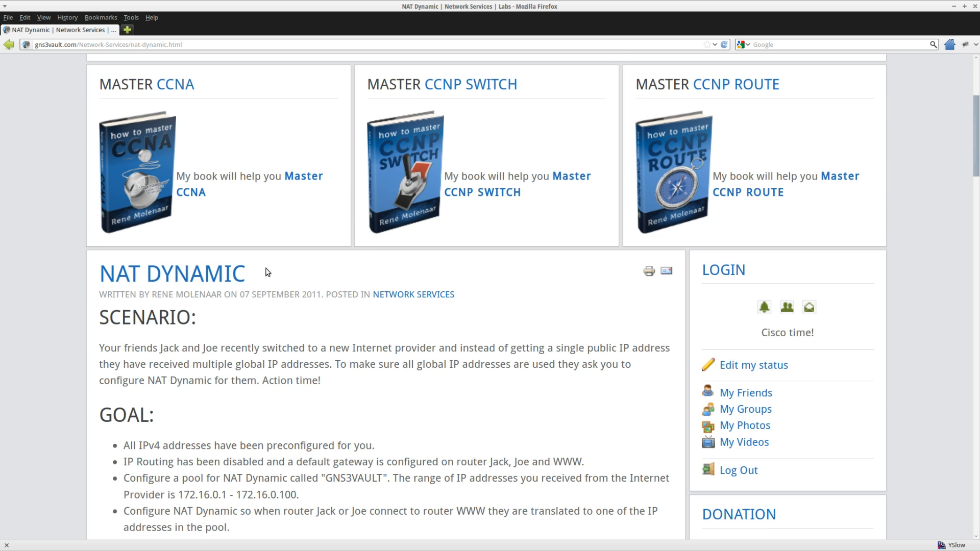
pyautogui.scroll(-3)
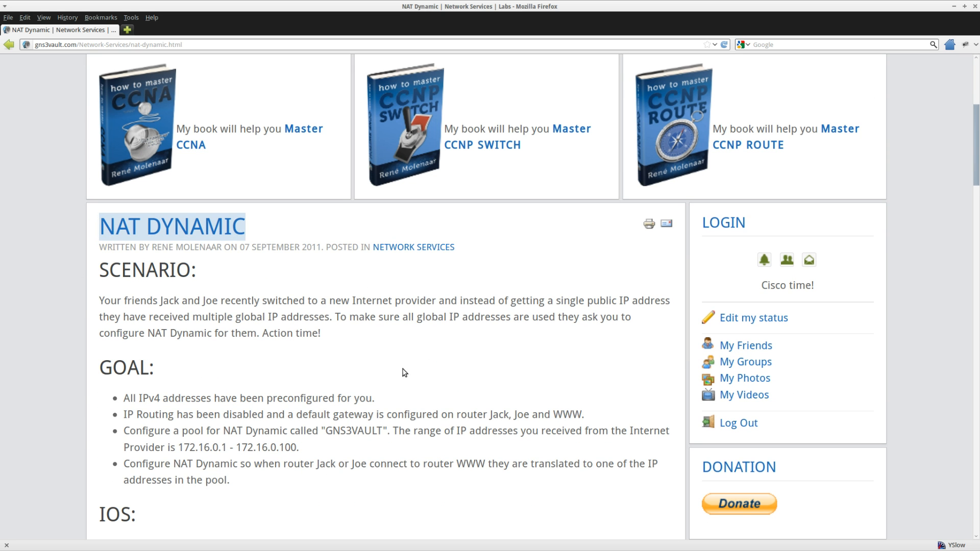
pyautogui.scroll(-3)
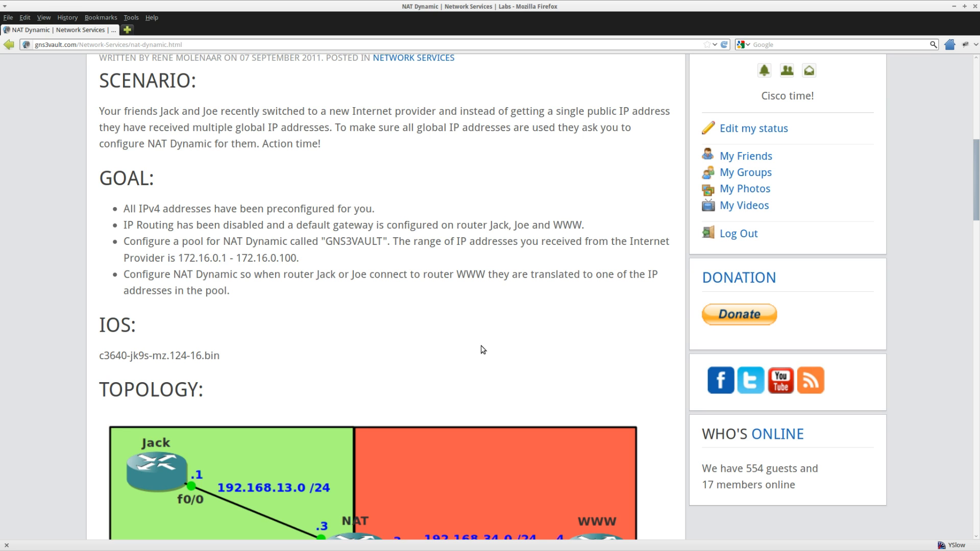
# Scroll further down the lab page toward the topology diagram beneath the goals.
pyautogui.scroll(-3)
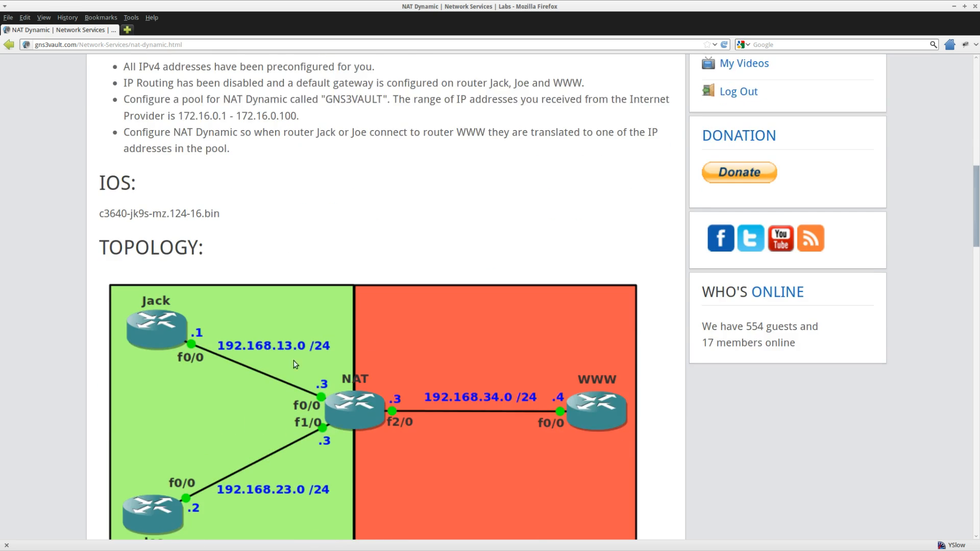
pyautogui.scroll(-3)
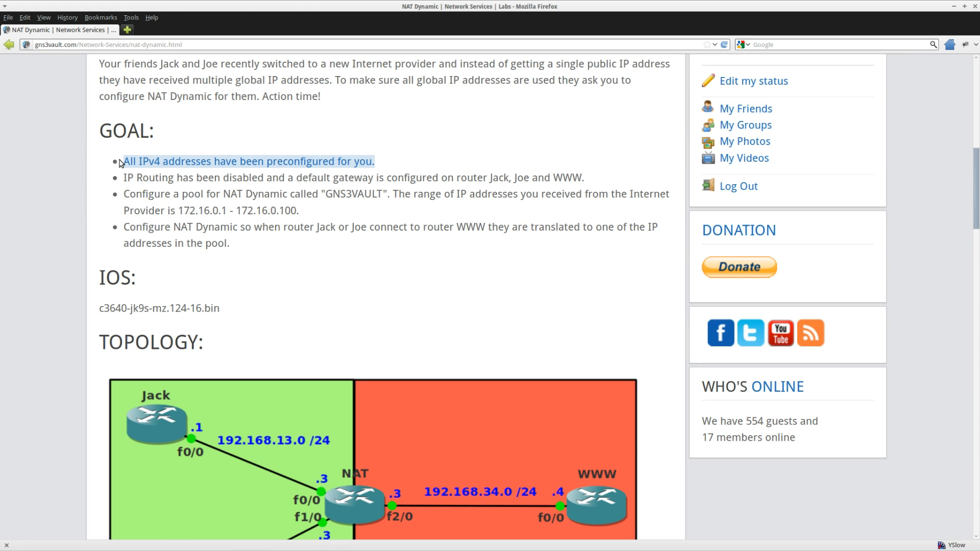
pyautogui.moveTo(123, 178)
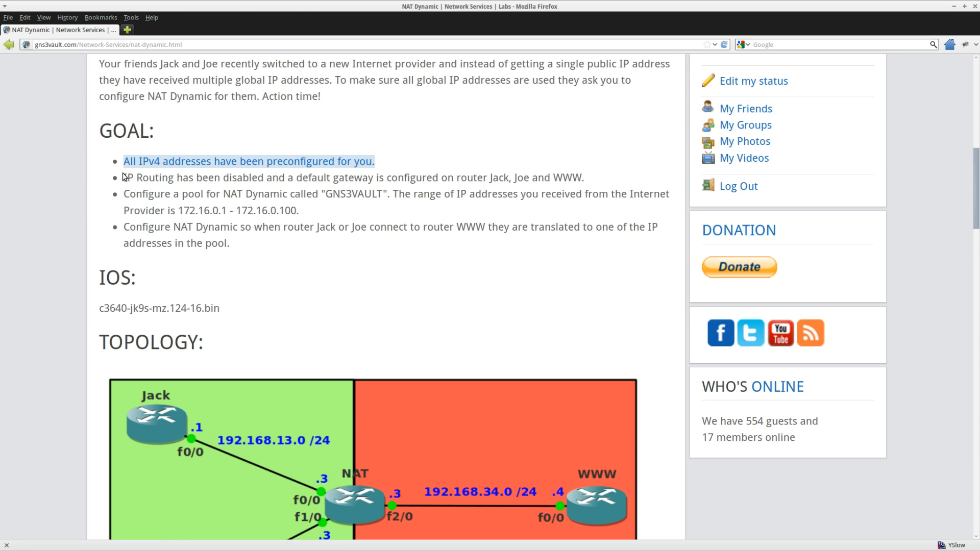
# Highlight the IP-routing-disabled goal, then the pool range 172.16.0.1 - 172.16.0.100.
pyautogui.moveTo(128, 177); pyautogui.dragTo(372, 176)
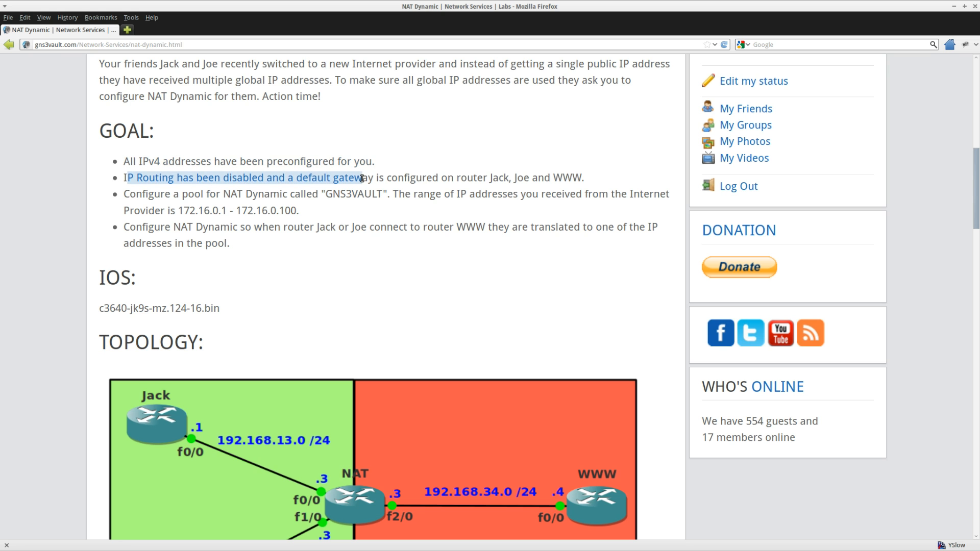
pyautogui.scroll(-3)
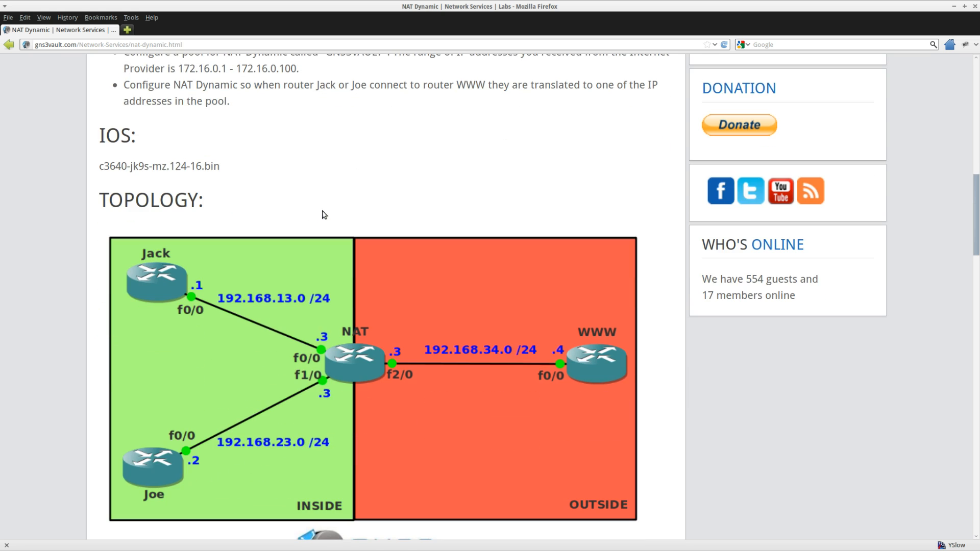
pyautogui.moveTo(606, 360)
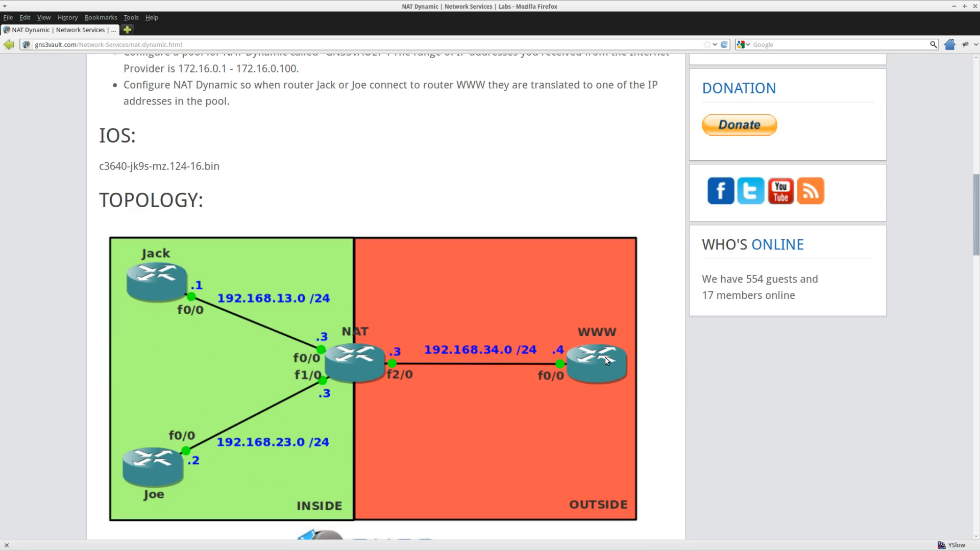
pyautogui.scroll(3)
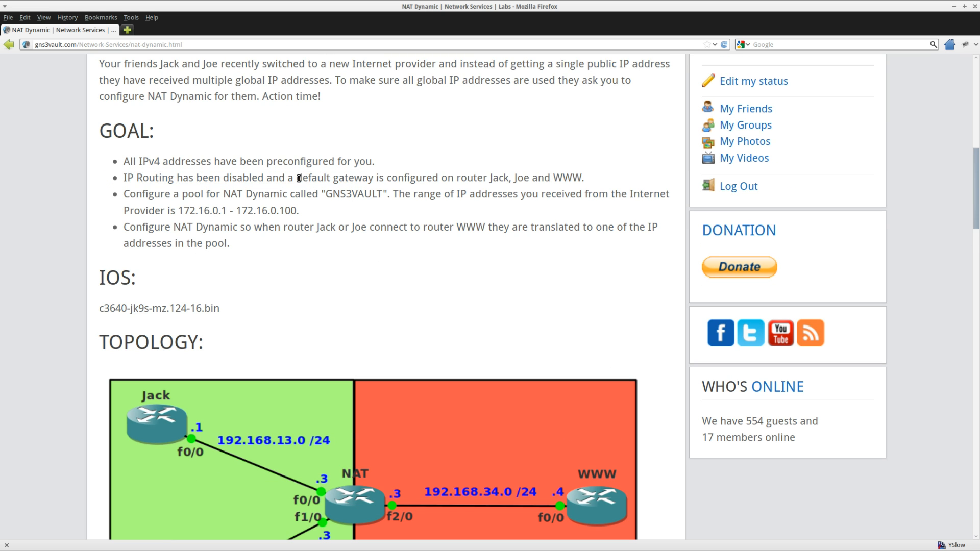
pyautogui.doubleClick(313, 177)
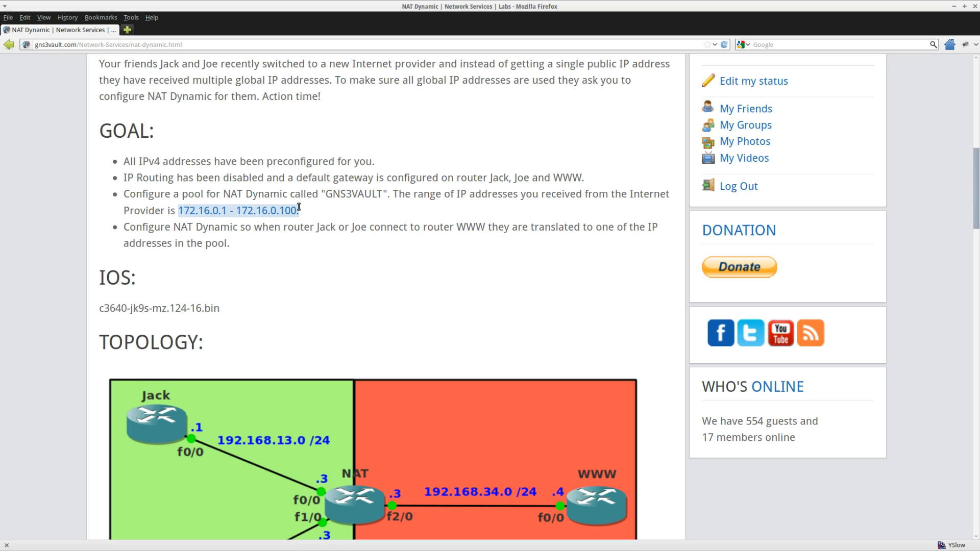
pyautogui.moveTo(406, 222)
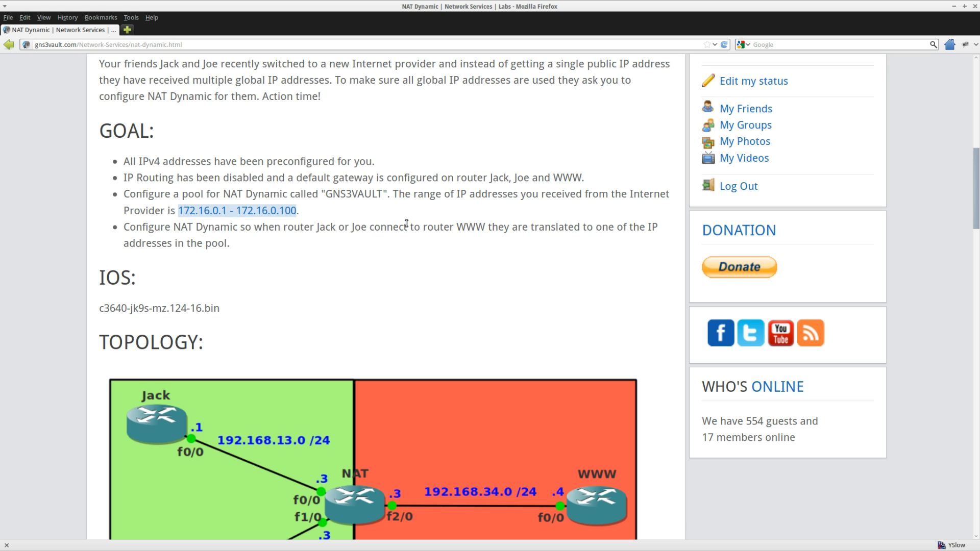
pyautogui.scroll(-3)
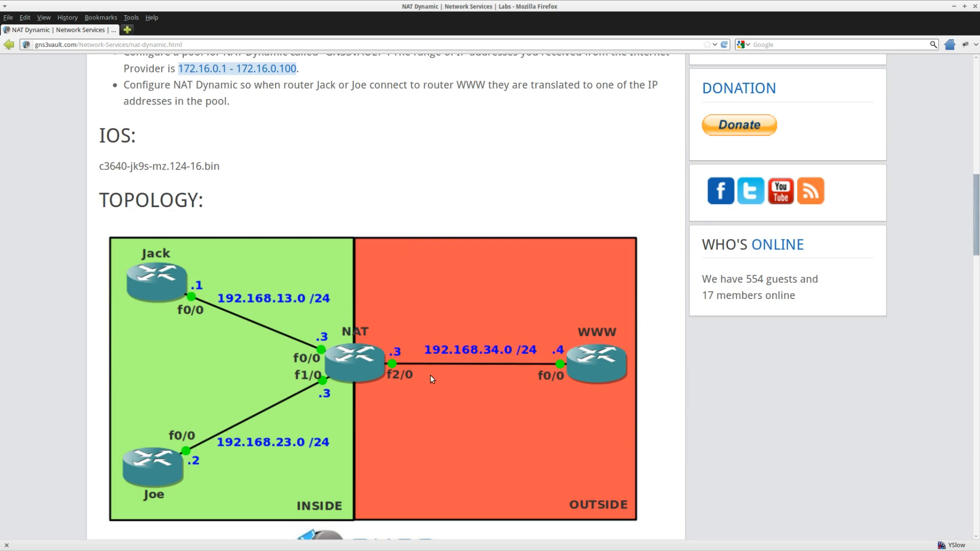
pyautogui.moveTo(482, 378)
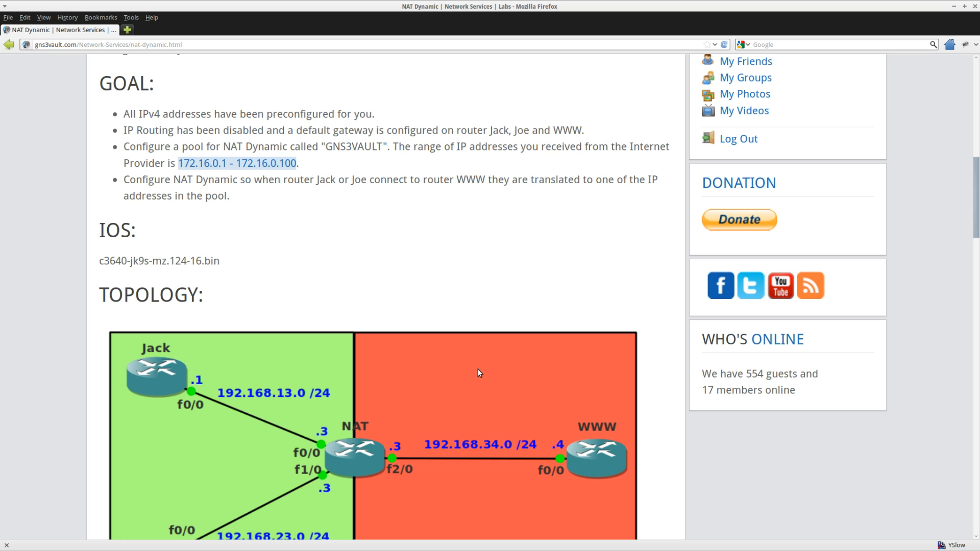
pyautogui.moveTo(447, 263)
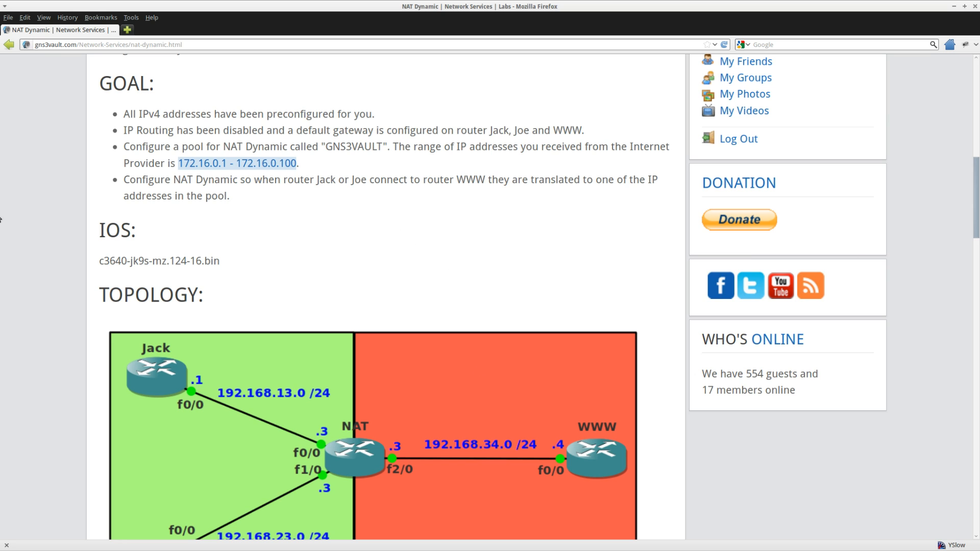
pyautogui.rightClick(345, 147)
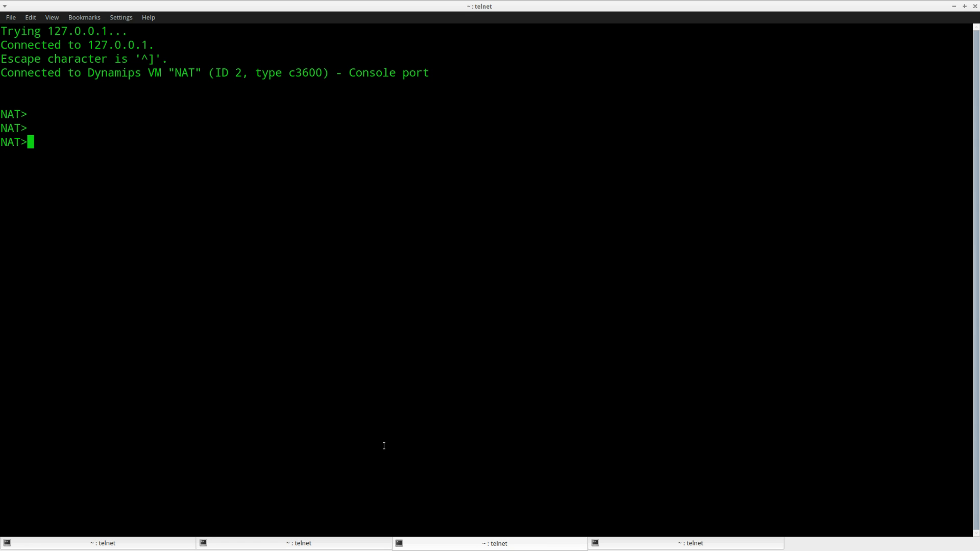
# Enter config mode and define ip nat pool GNS3VAULT 172.16.0.1 172.16.0.100 netmask 255.255.255.0.
pyautogui.write('ena')
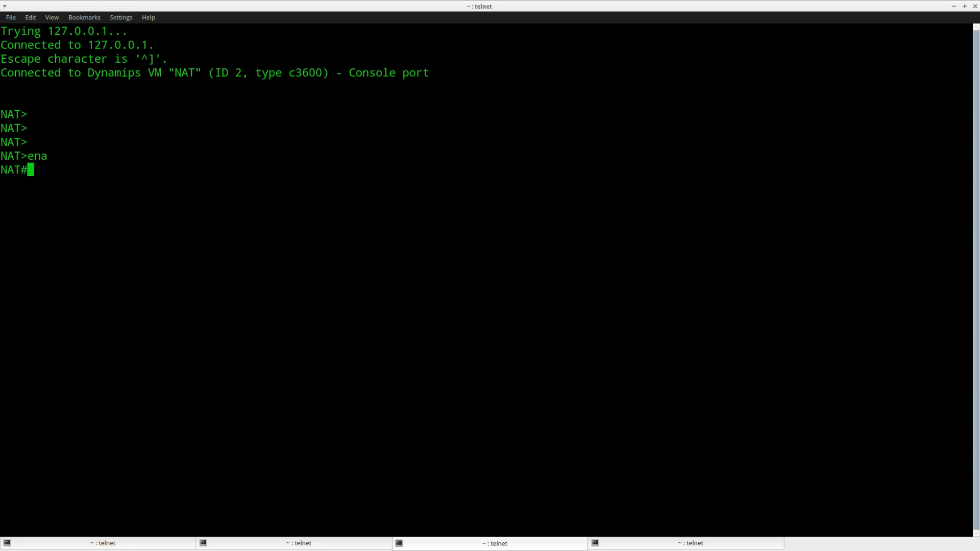
pyautogui.write('show')
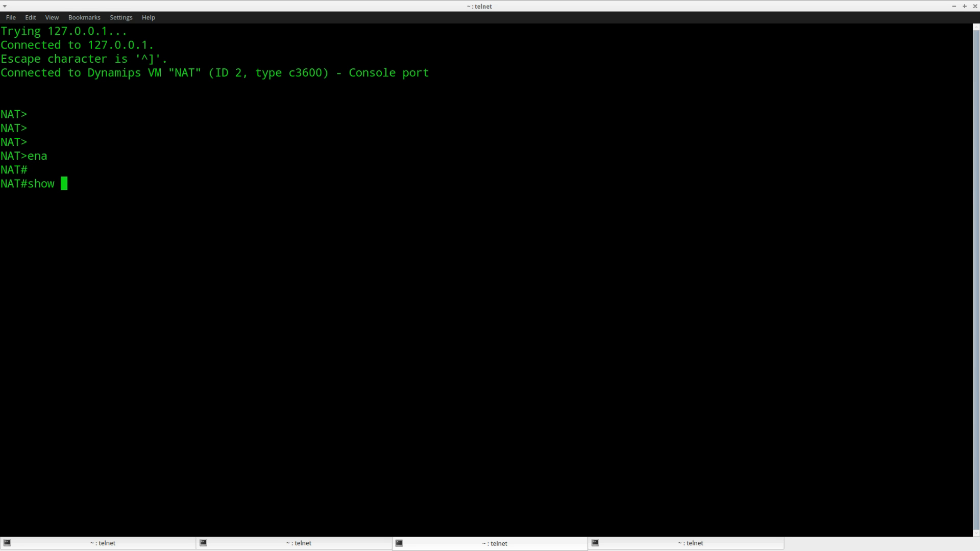
pyautogui.write('conf t')
pyautogui.write('ip nat pool')
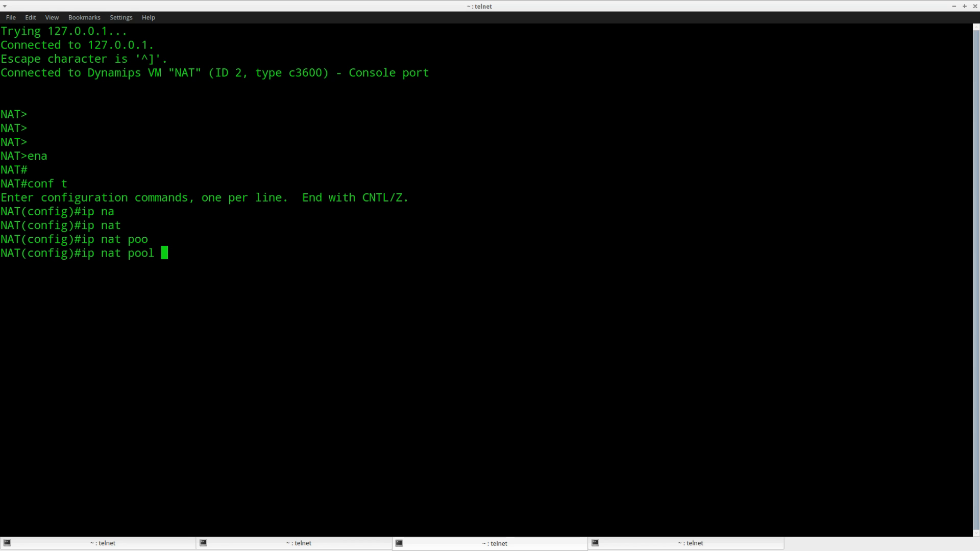
pyautogui.write('? GNS3VAULT ?')
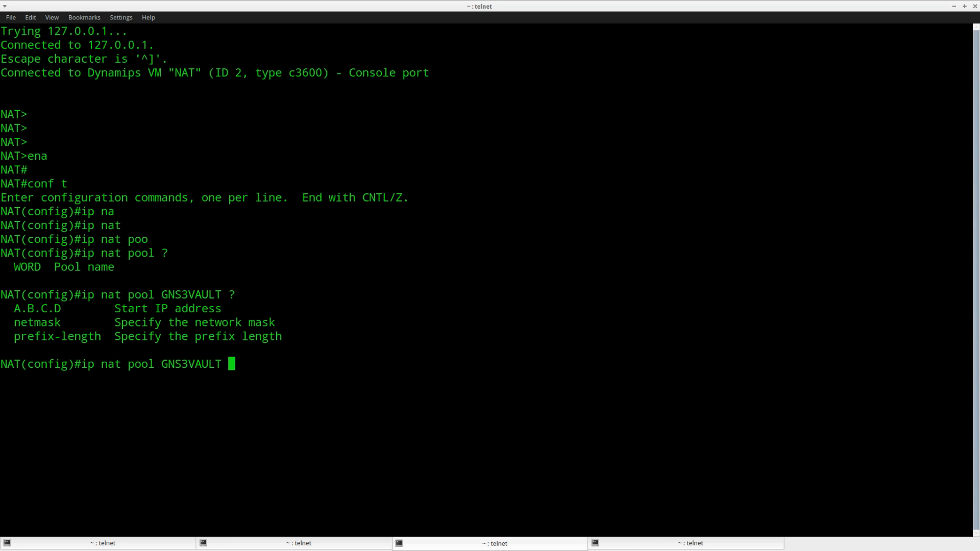
pyautogui.write('172.16.0.1 ?')
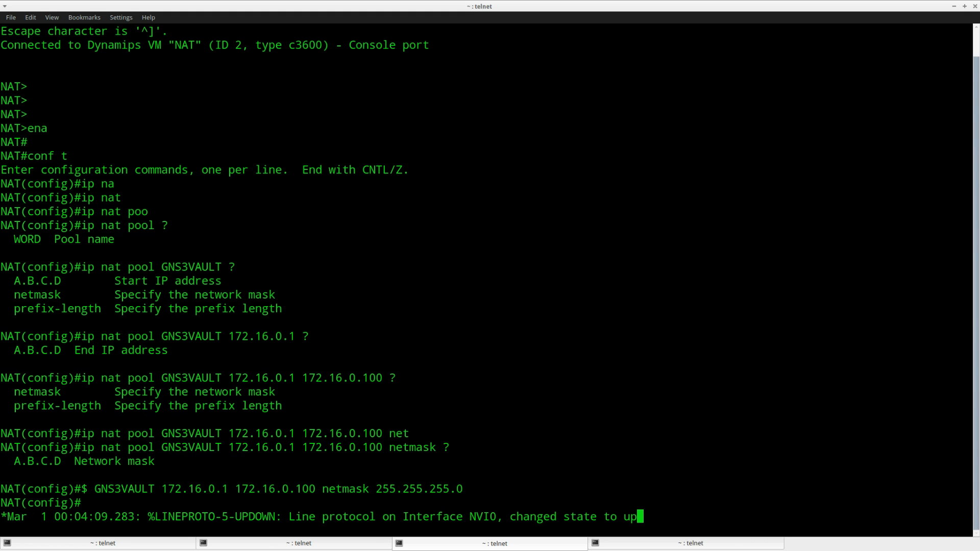
pyautogui.write('de')
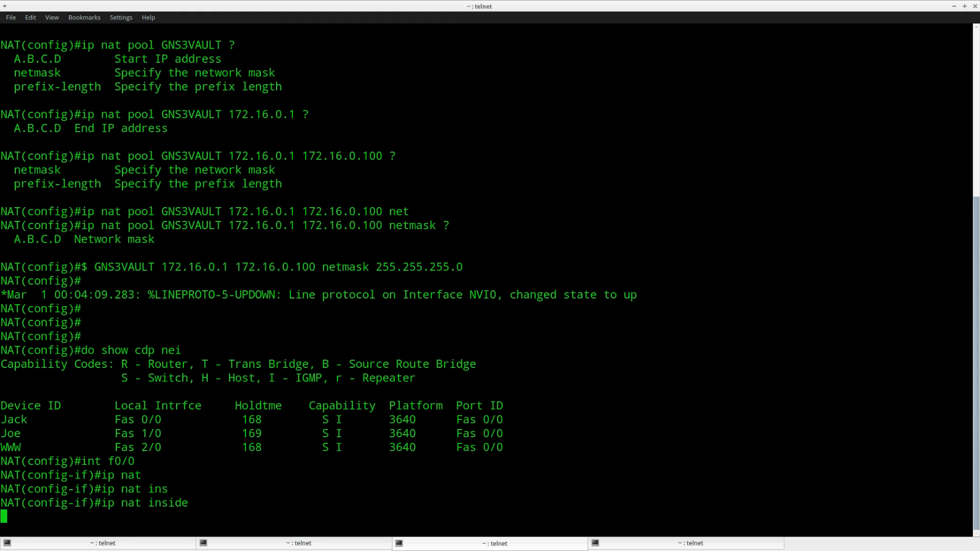
# Mark interface f1/0 as ip nat inside and f2/0 as ip nat outside, then exit the interface.
pyautogui.write('int f1/0')
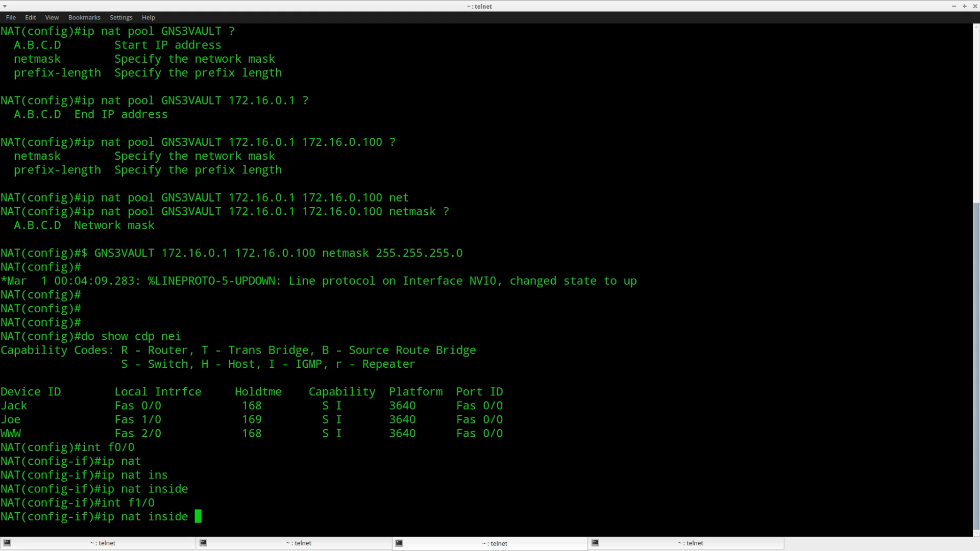
pyautogui.write('int f2/0')
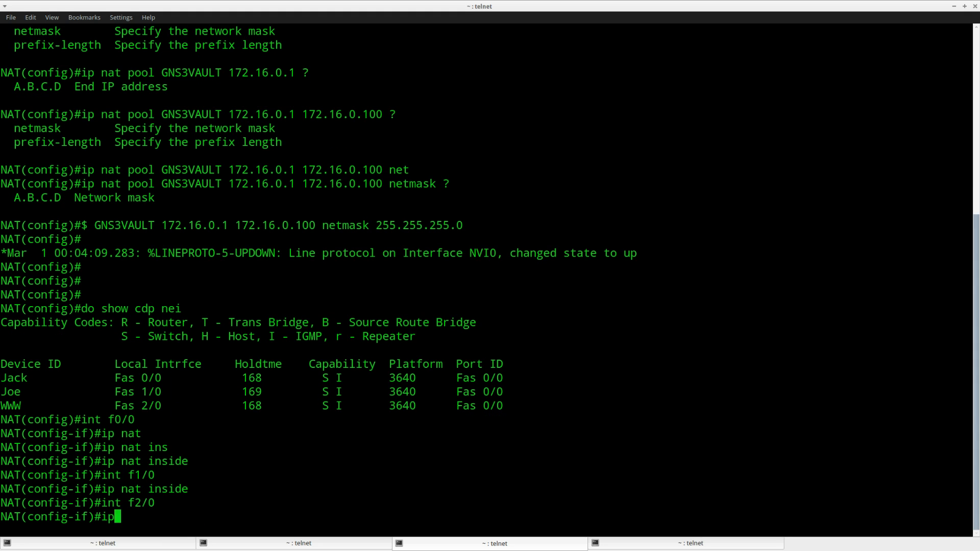
pyautogui.write('nat outside')
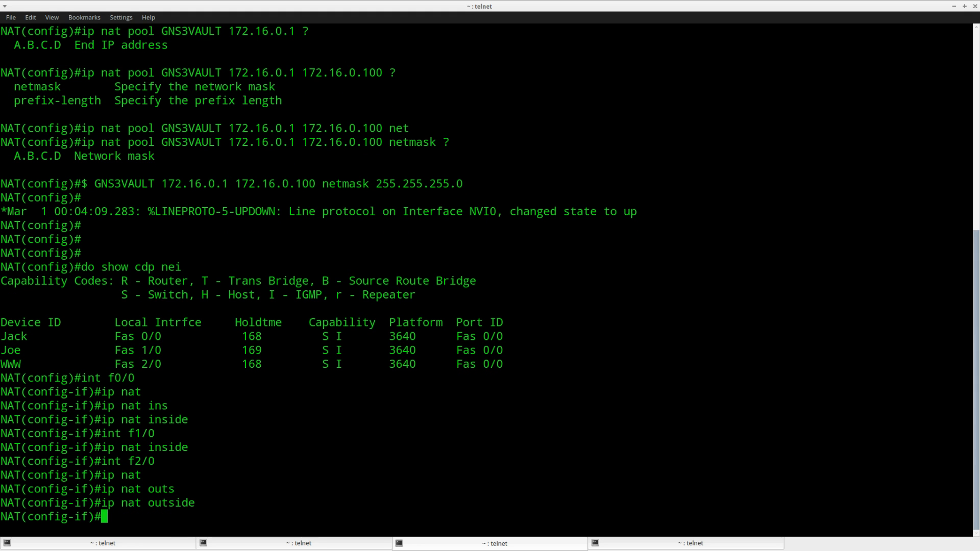
pyautogui.write('exit')
pyautogui.write('ip nat inside')
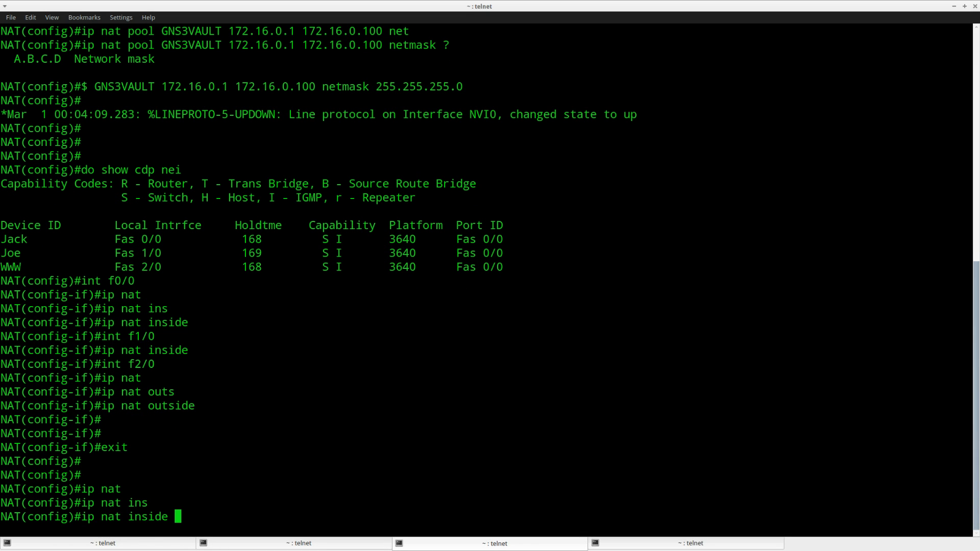
# Enter 'ip nat inside source list 1 pool GNS3VAULT' using ? help, then start 'access-list 1'.
pyautogui.write('?')
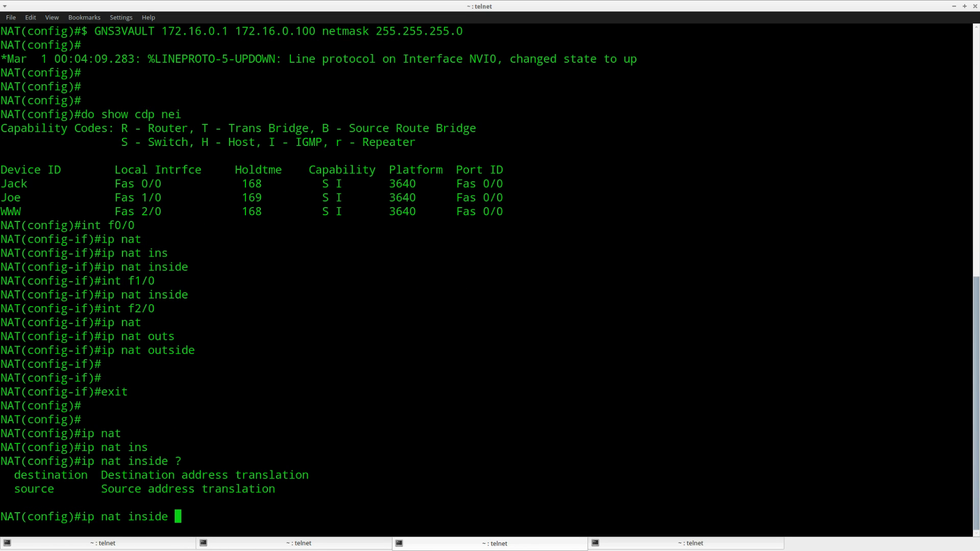
pyautogui.write('source ?')
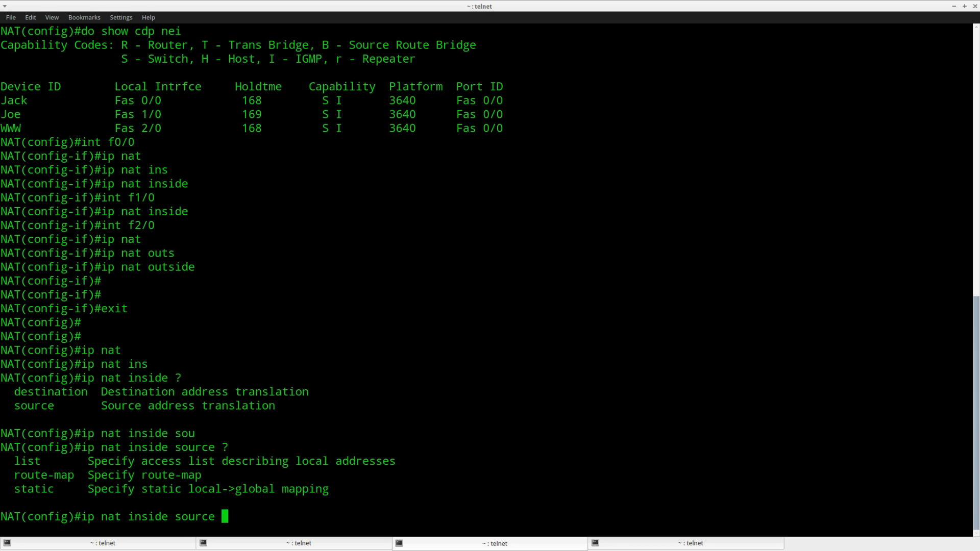
pyautogui.write('list')
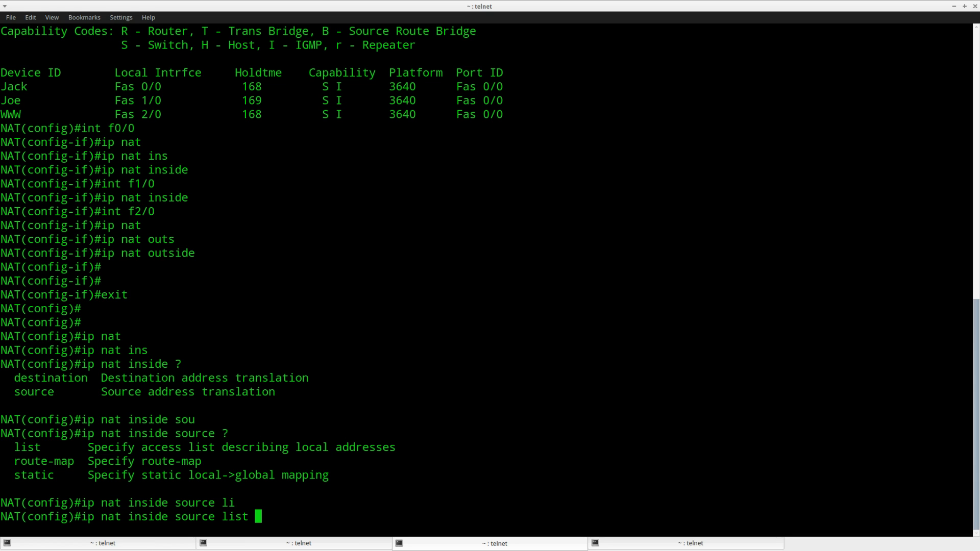
pyautogui.write('1')
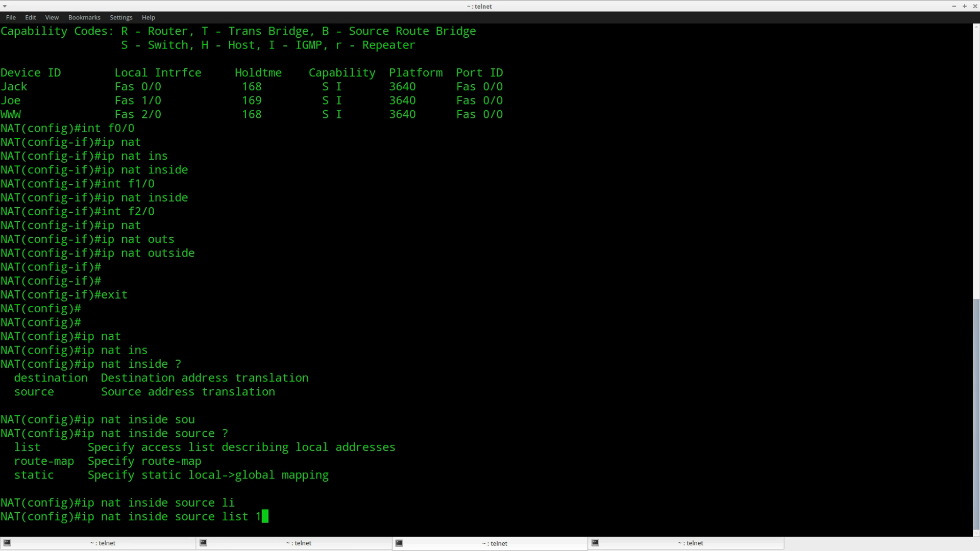
pyautogui.write('?')
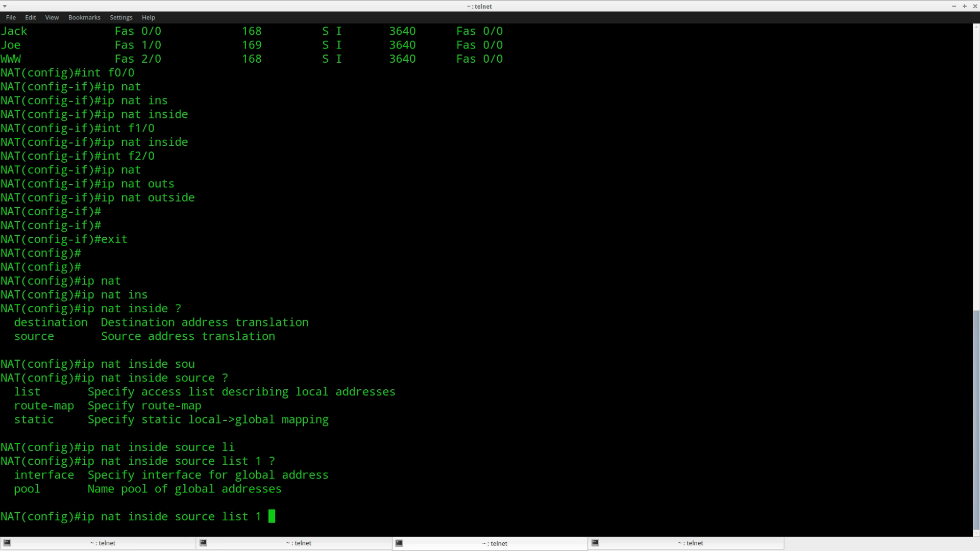
pyautogui.write('pool GN')
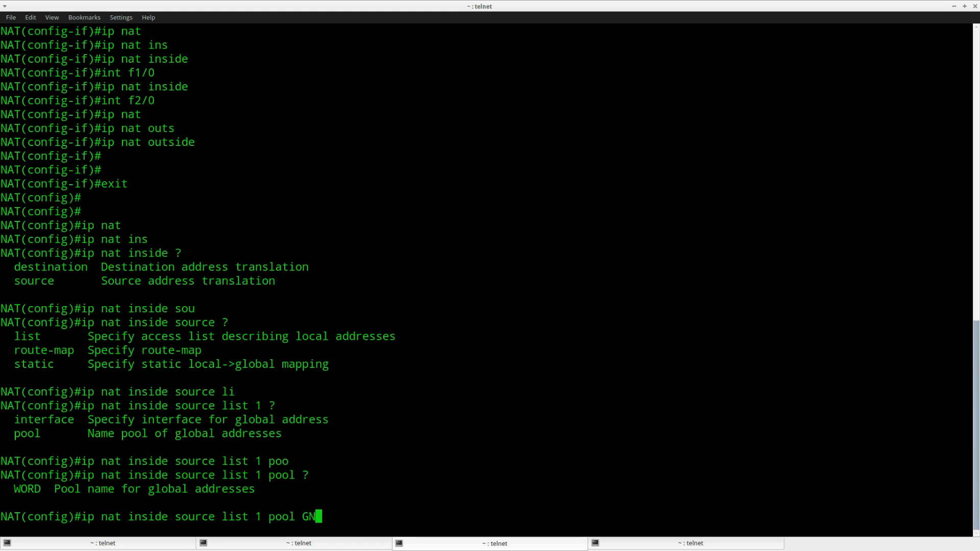
pyautogui.write('S3VAULT')
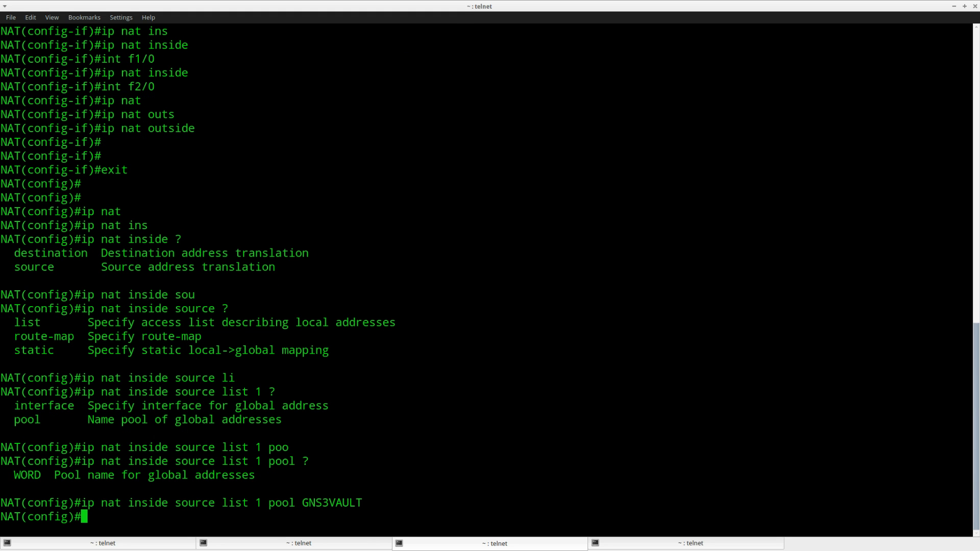
pyautogui.write('access-list 1')
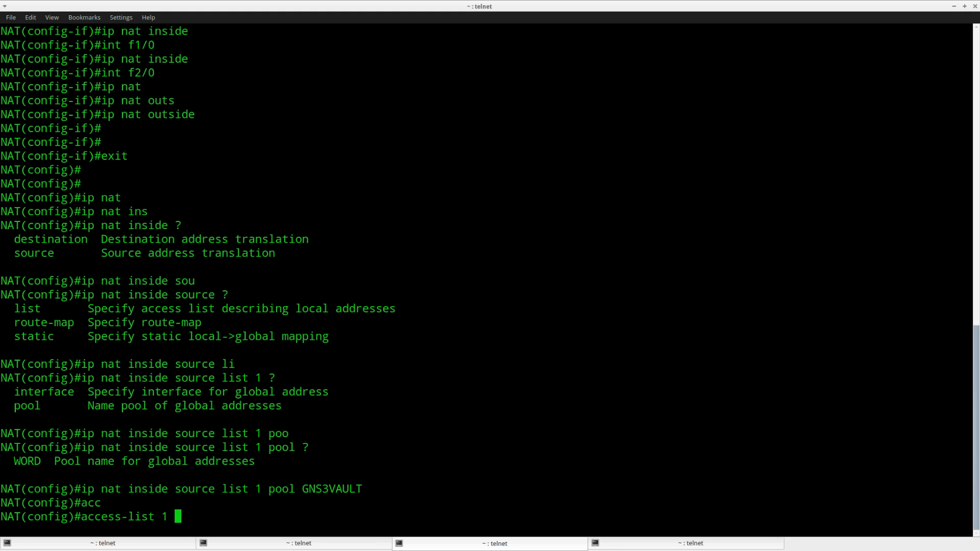
# Continue the access-list 1 command with 'permit' before checking the inside subnets in the topology.
pyautogui.write('permit')
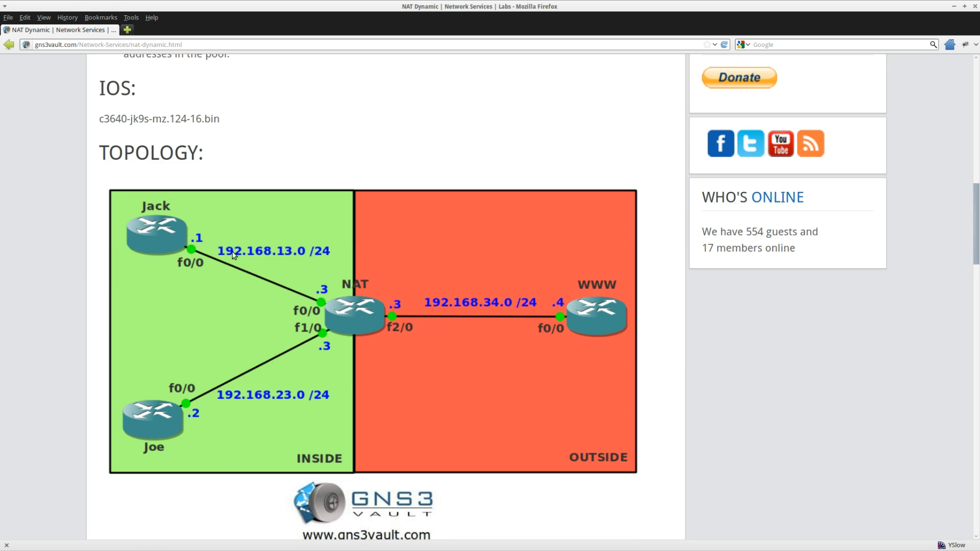
pyautogui.moveTo(241, 274)
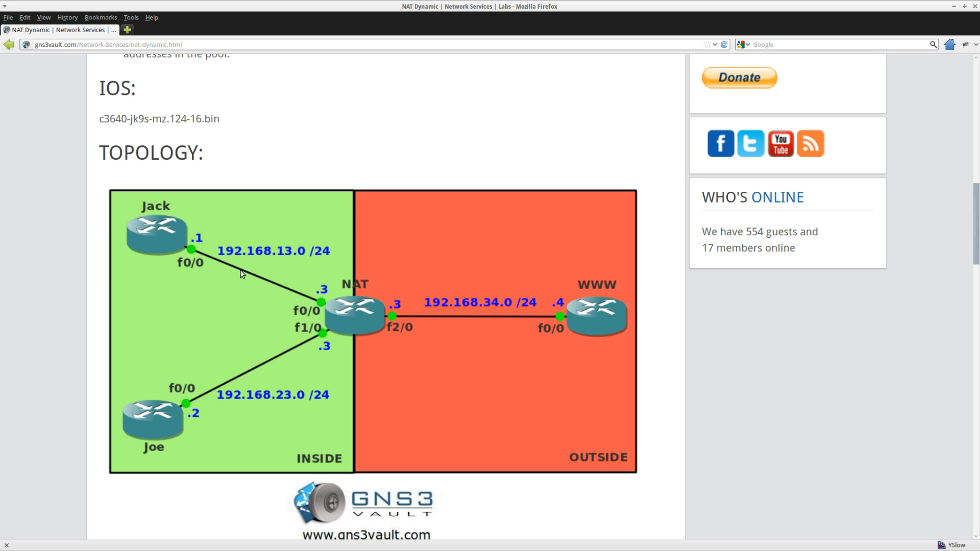
pyautogui.moveTo(118, 208)
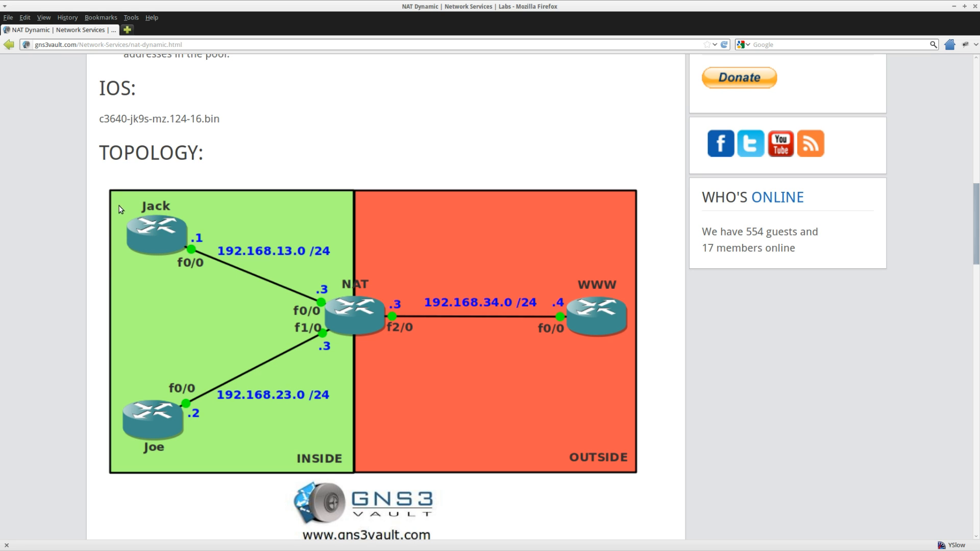
pyautogui.moveTo(250, 365)
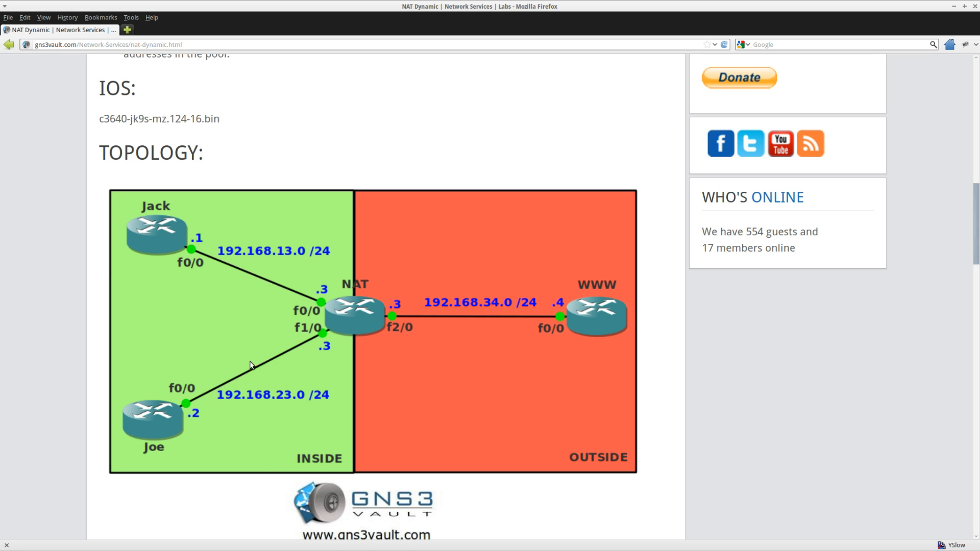
pyautogui.moveTo(288, 404)
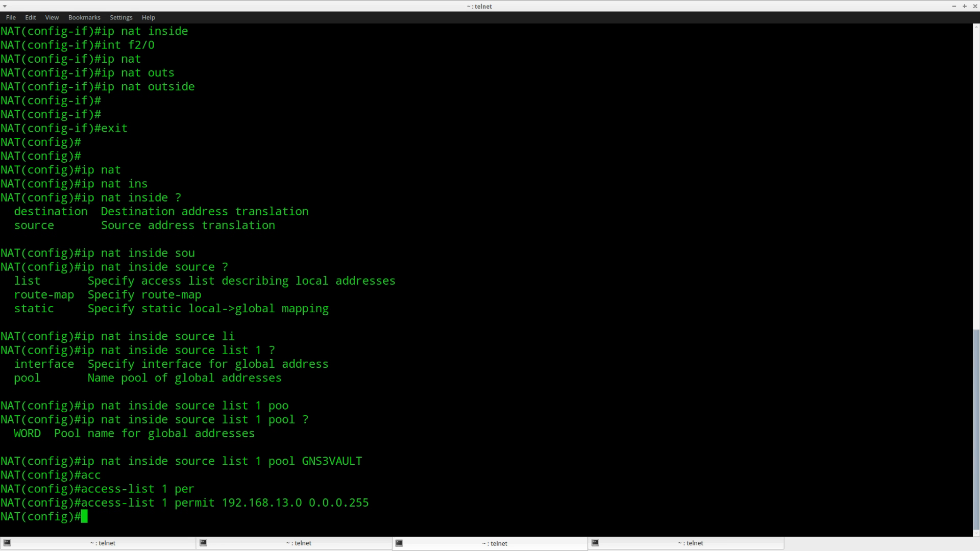
# Add 'access-list 1 permit 192.168.13.0 0.0.0.255' (and 192.168.23.0) and leave config with Ctrl+Z.
pyautogui.write('access-list 1 permit 192.168.13.0 0.0.0.255')
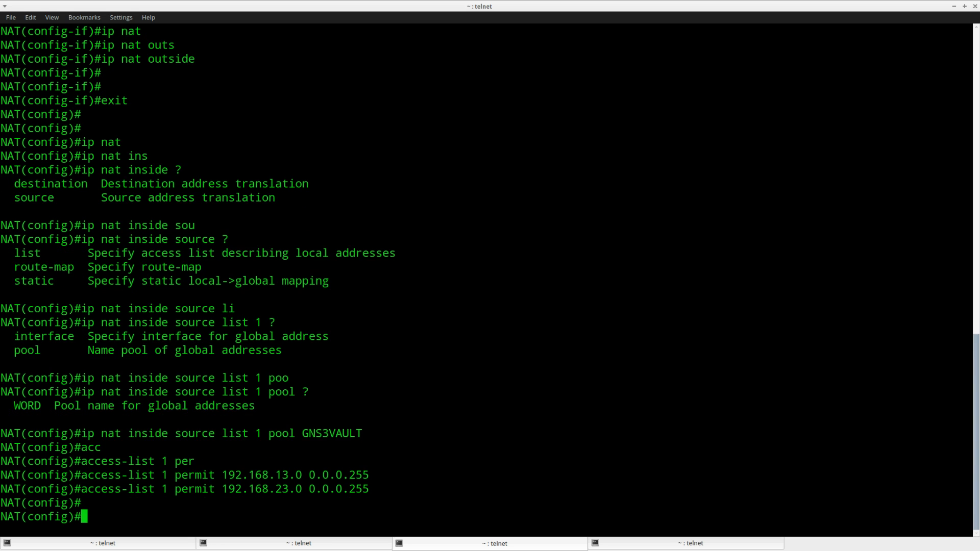
pyautogui.press('ctrl+z')
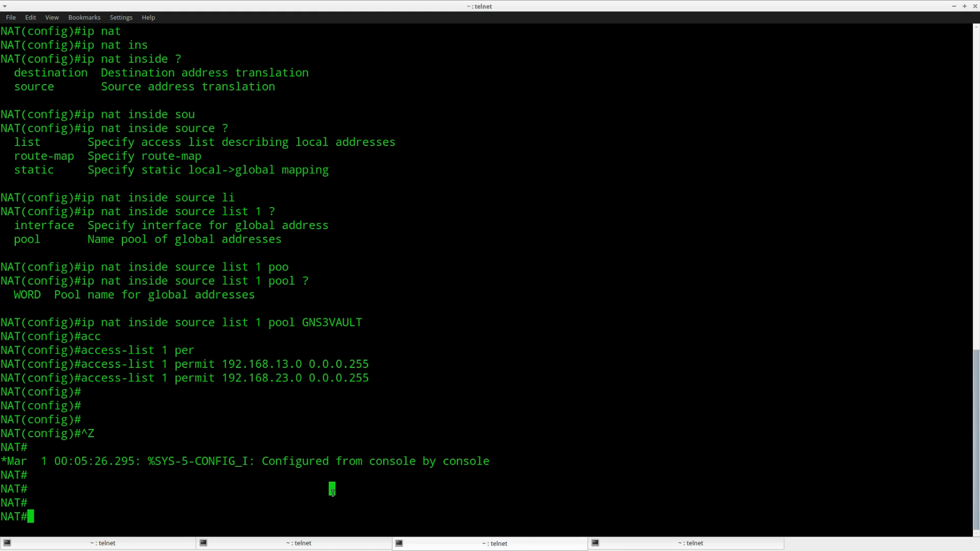
# Run show ip nat translations and highlight the inside local address 192.168.13.1.
pyautogui.write('show ip nat translations')
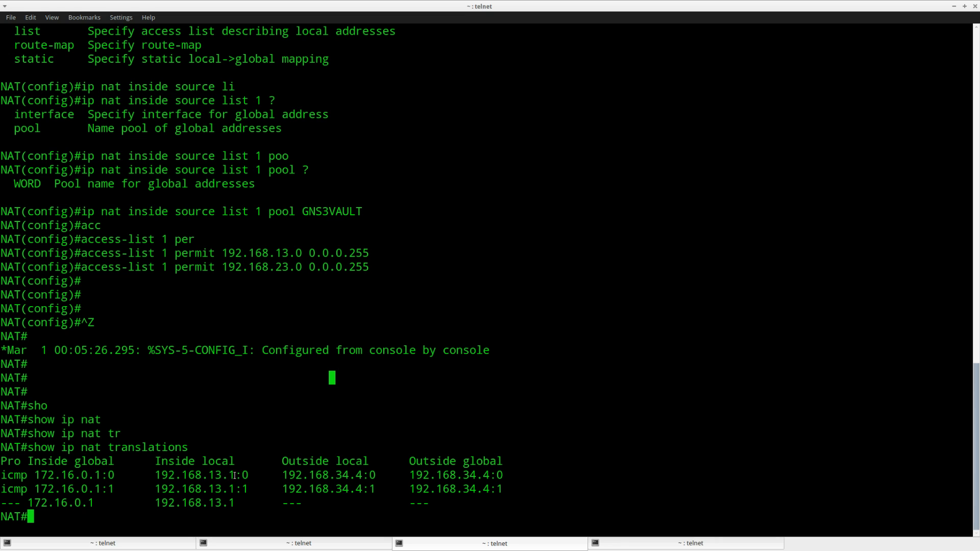
pyautogui.doubleClick(219, 474)
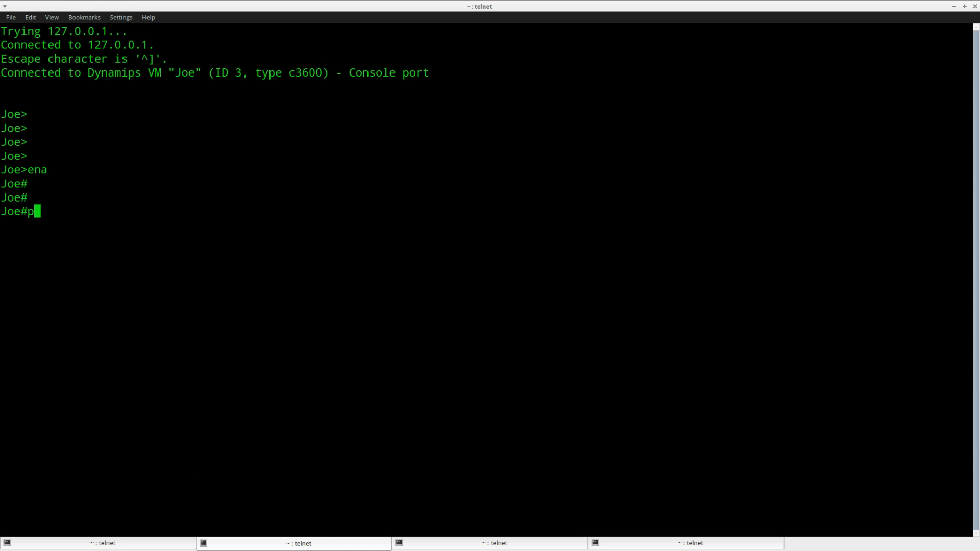
# Ping 192.168.34.4 from Joe and highlight the new translation to global address 172.16.0.2.
pyautogui.write('ing 192.168.34.')
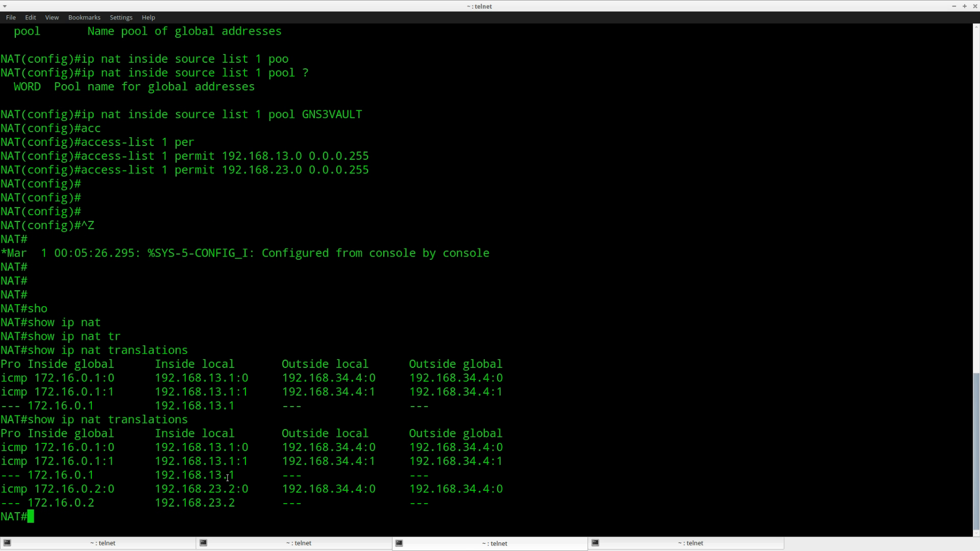
pyautogui.doubleClick(219, 488)
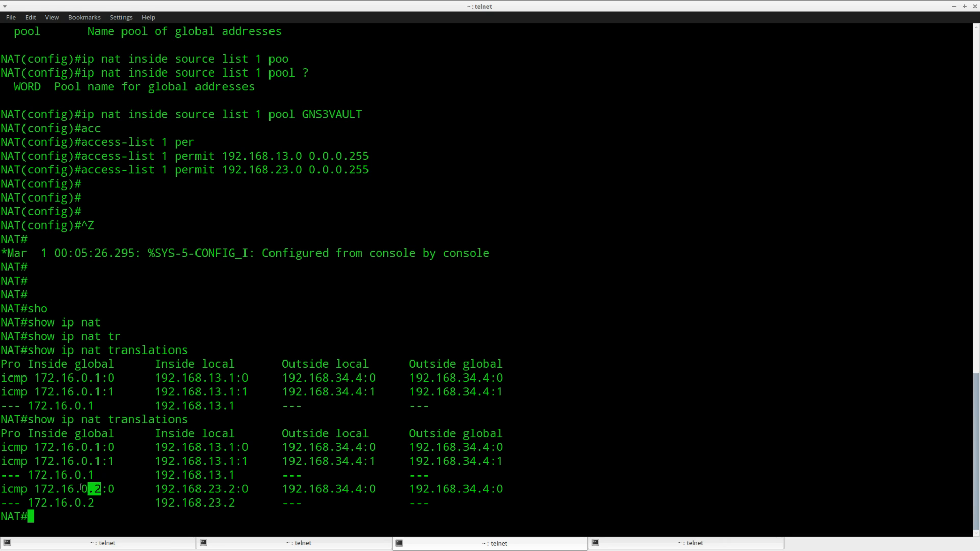
pyautogui.doubleClick(79, 489)
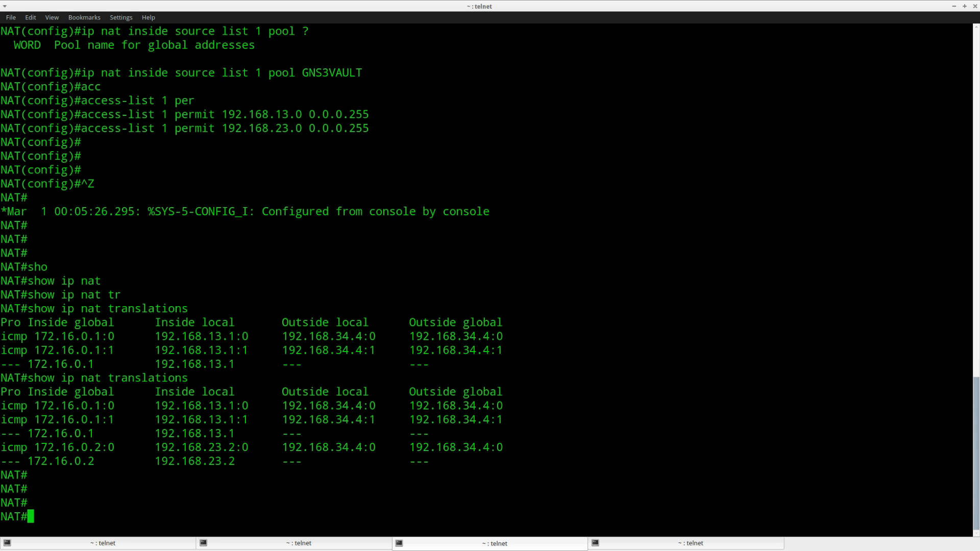
# Display 'show run' and page through it, highlighting the GNS3VAULT pool name and the ip nat inside rule.
pyautogui.write('show run')
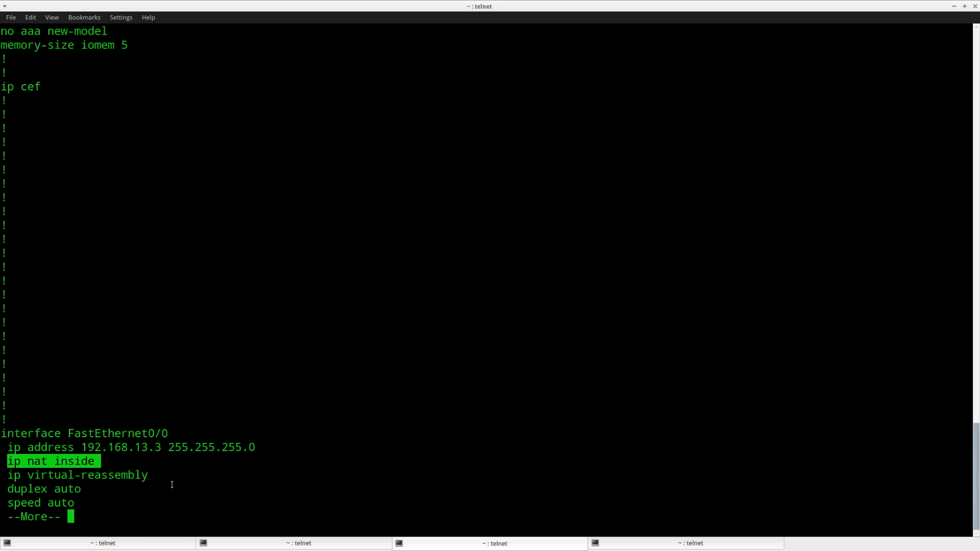
pyautogui.moveTo(173, 474)
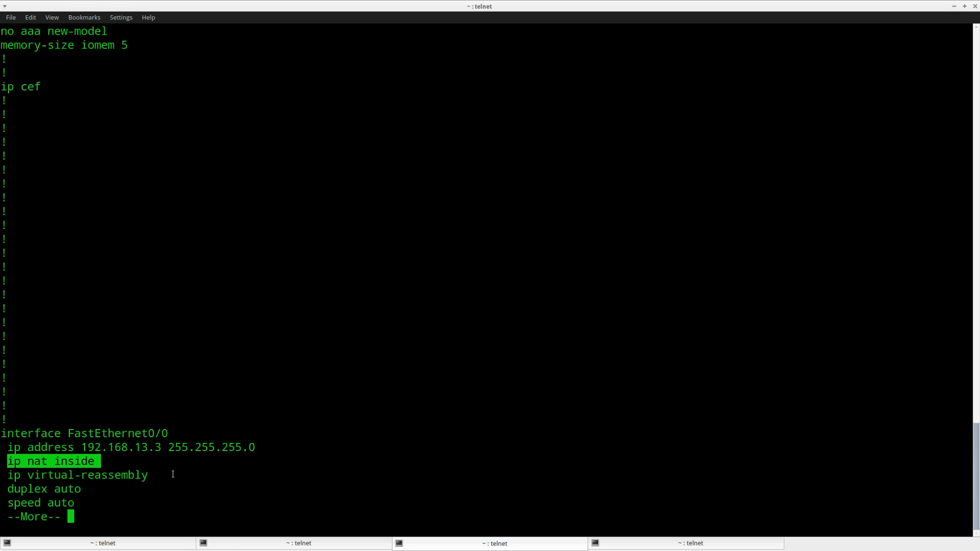
pyautogui.press('space')
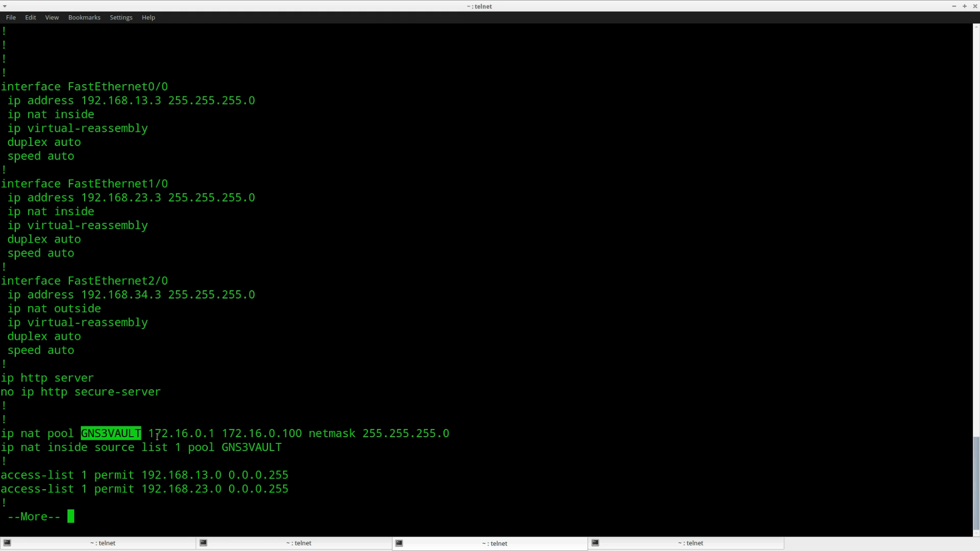
pyautogui.doubleClick(263, 433)
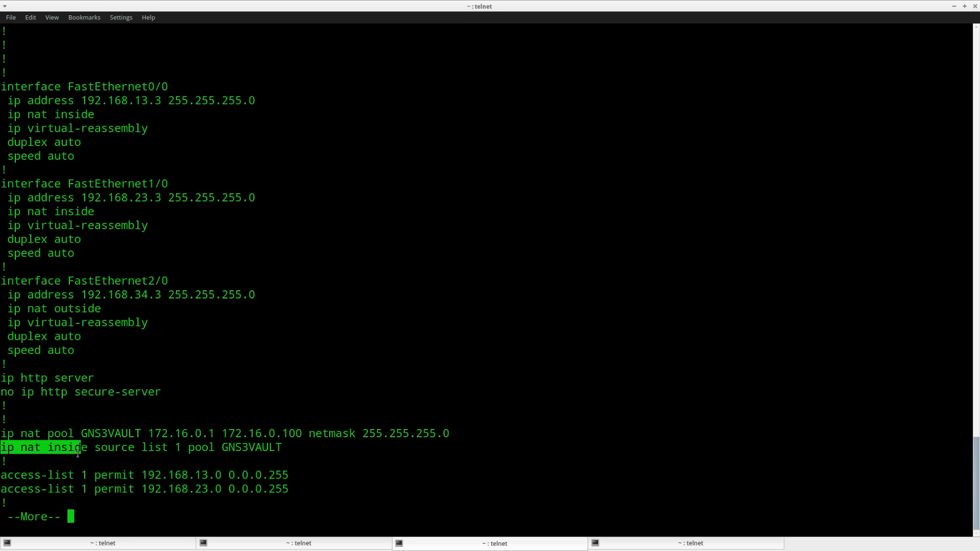
pyautogui.doubleClick(67, 448)
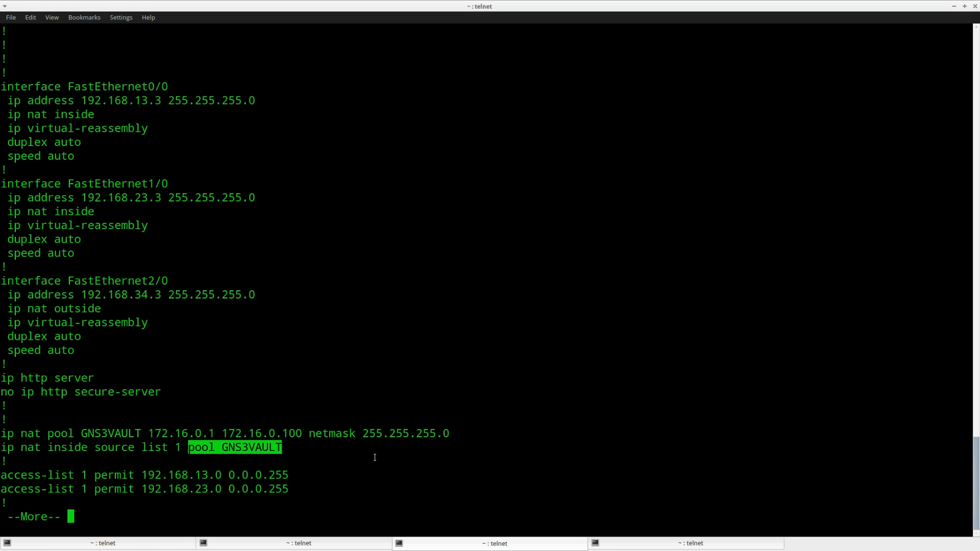
pyautogui.press('space')
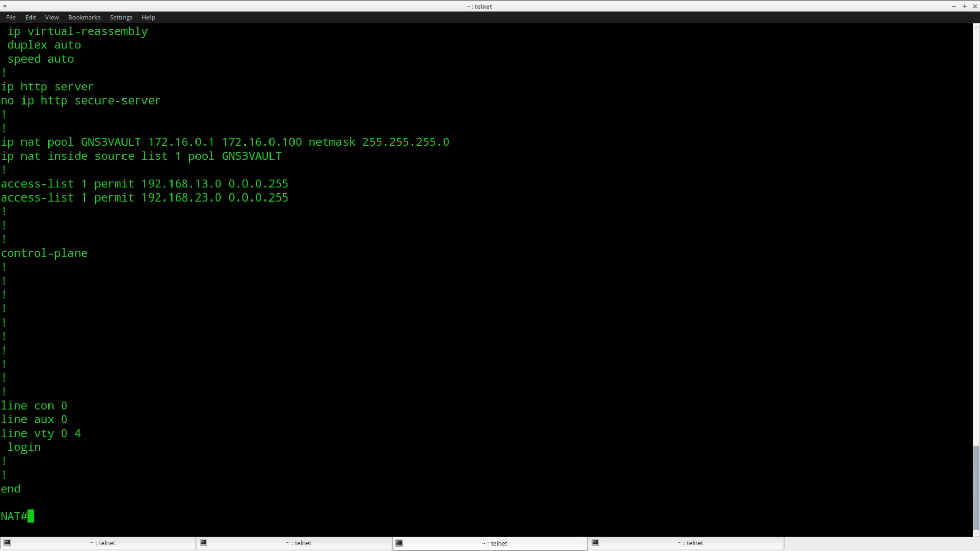